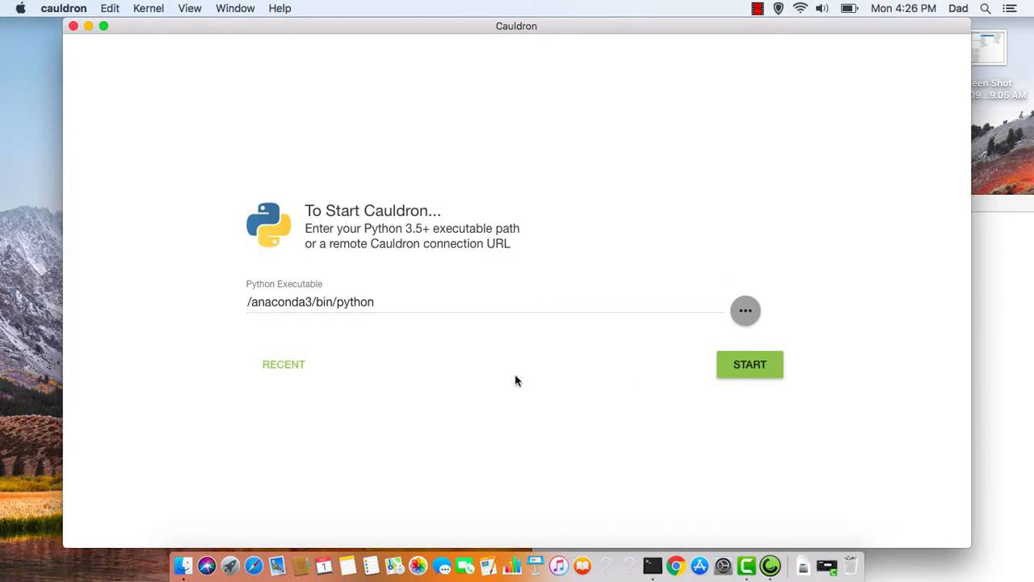
Step: Try starting Cauldron with the original Python path and dismiss the resulting Not Found error
{"action": "left_click", "coordinate": [749, 364]}
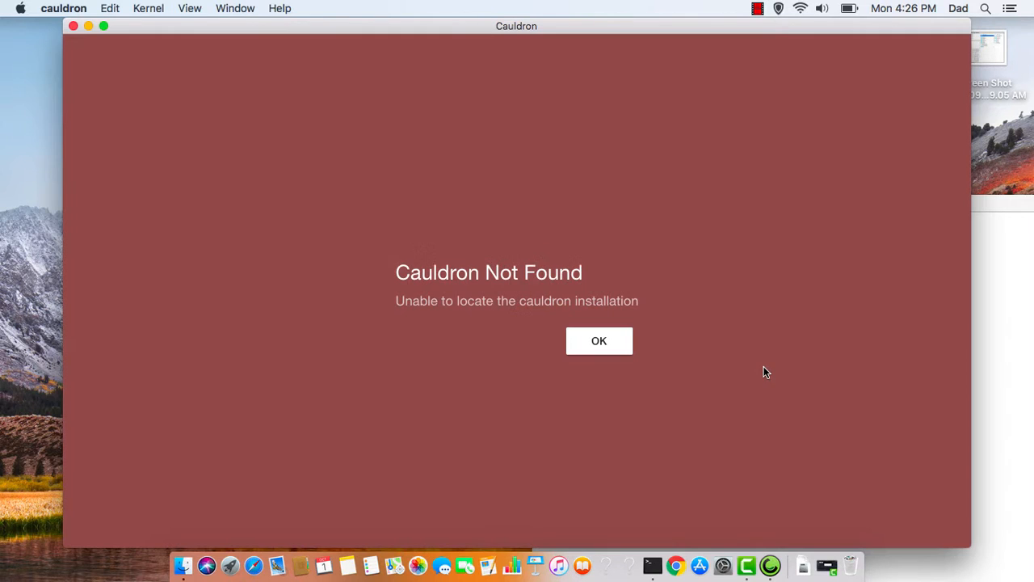
{"action": "mouse_move", "coordinate": [413, 381]}
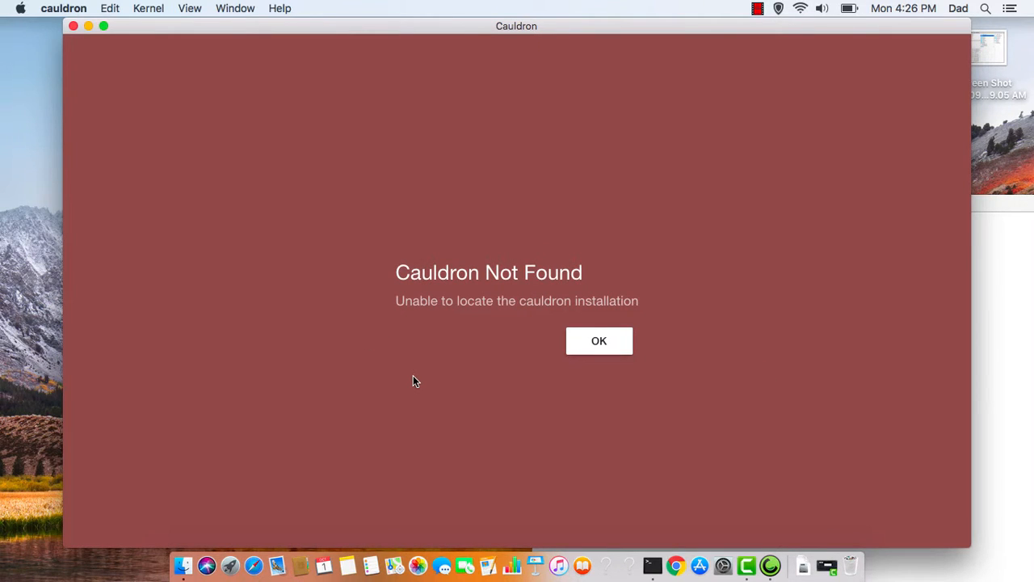
{"action": "left_click", "coordinate": [597, 339]}
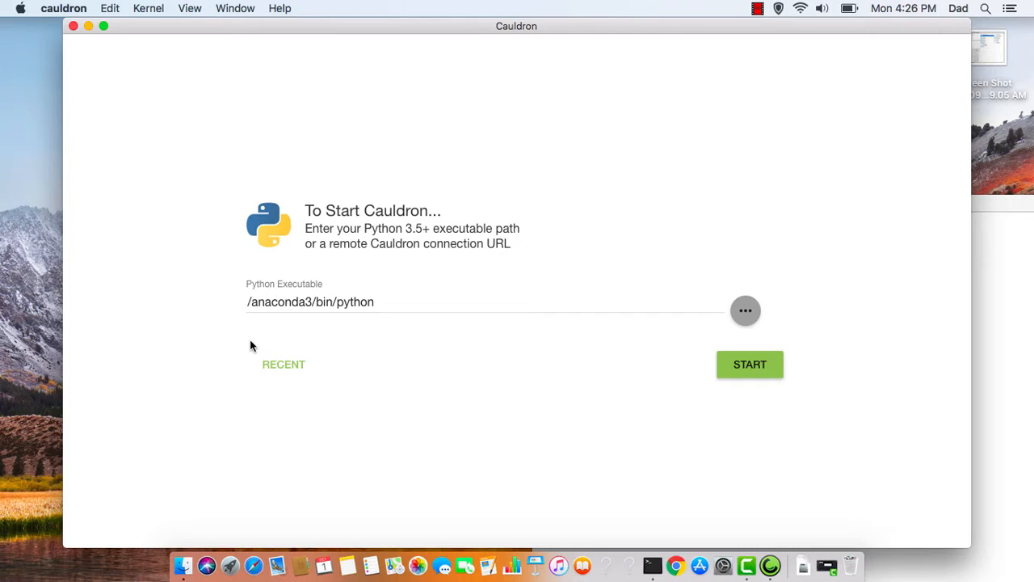
{"action": "mouse_move", "coordinate": [252, 327]}
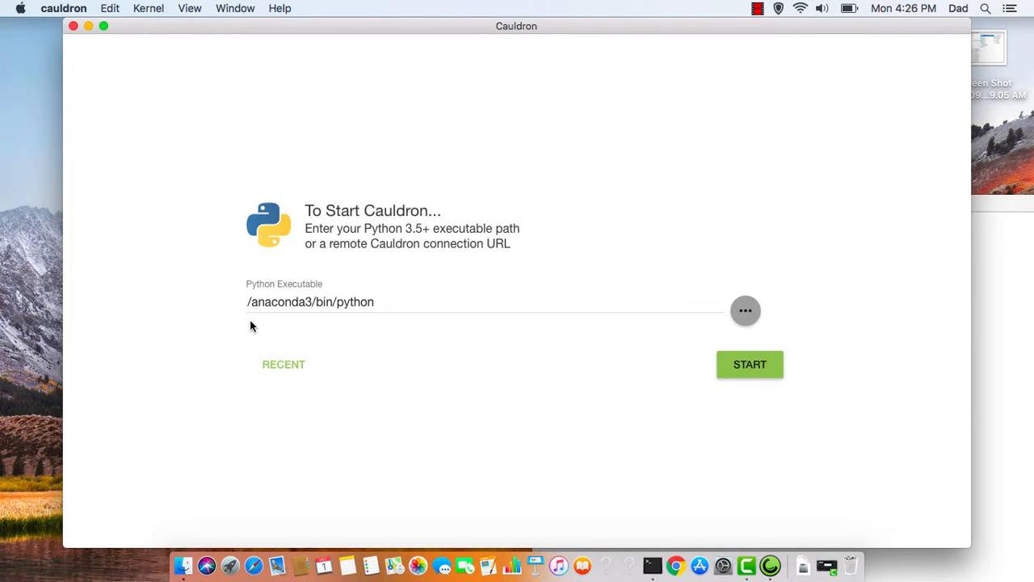
{"action": "mouse_move", "coordinate": [272, 323]}
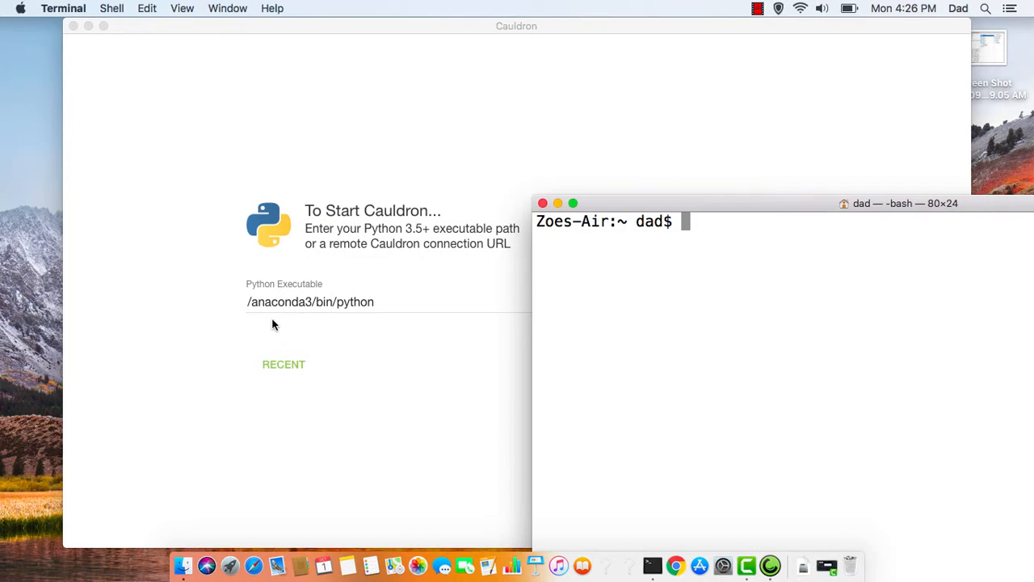
Step: In a Terminal Python session, run import sys and sys.executable, then select the printed /Applications/anaconda3/bin/python path
{"action": "type", "text": "python"}
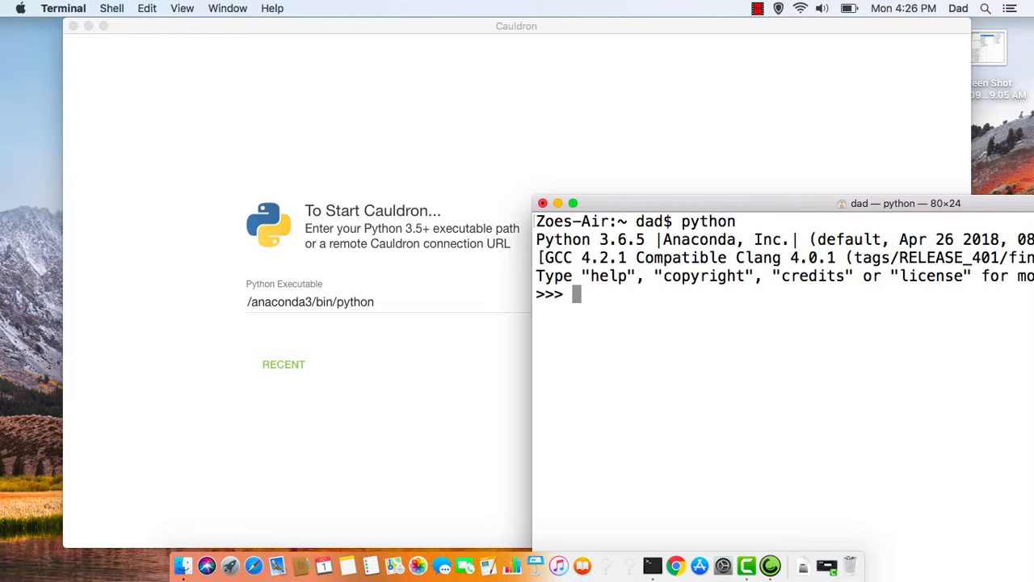
{"action": "type", "text": "import"}
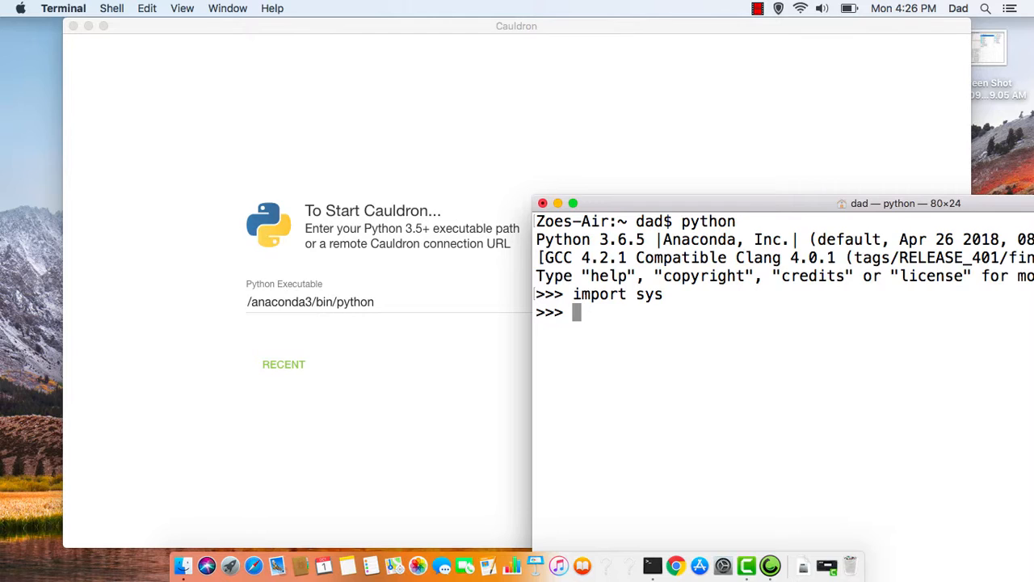
{"action": "type", "text": "sys.e"}
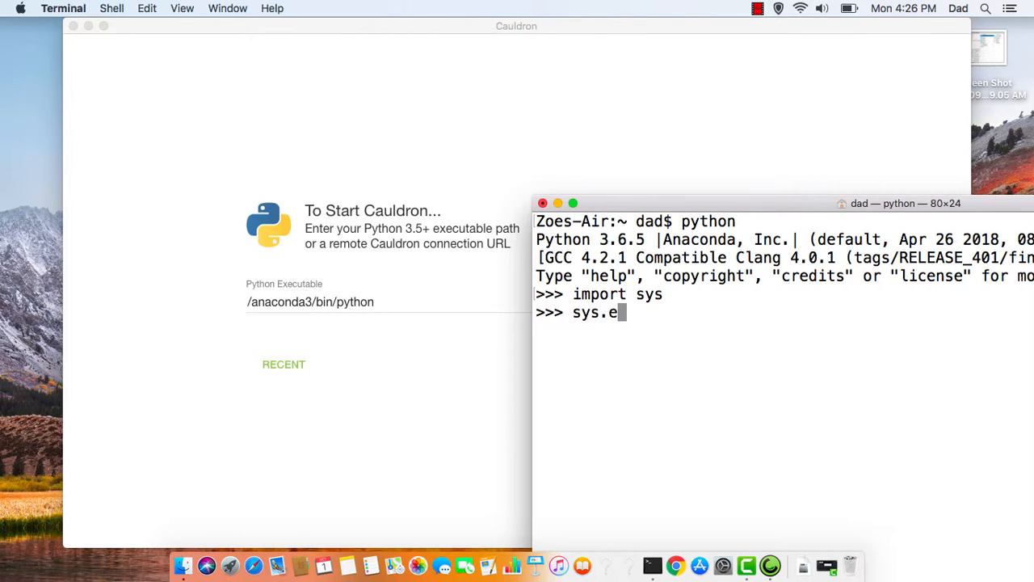
{"action": "type", "text": "xecutable"}
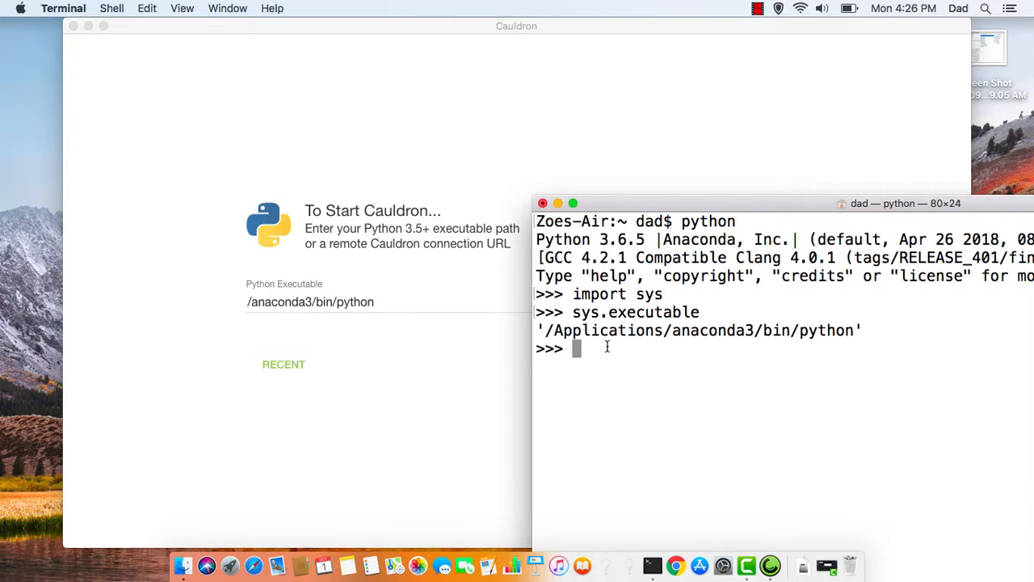
{"action": "mouse_move", "coordinate": [315, 320]}
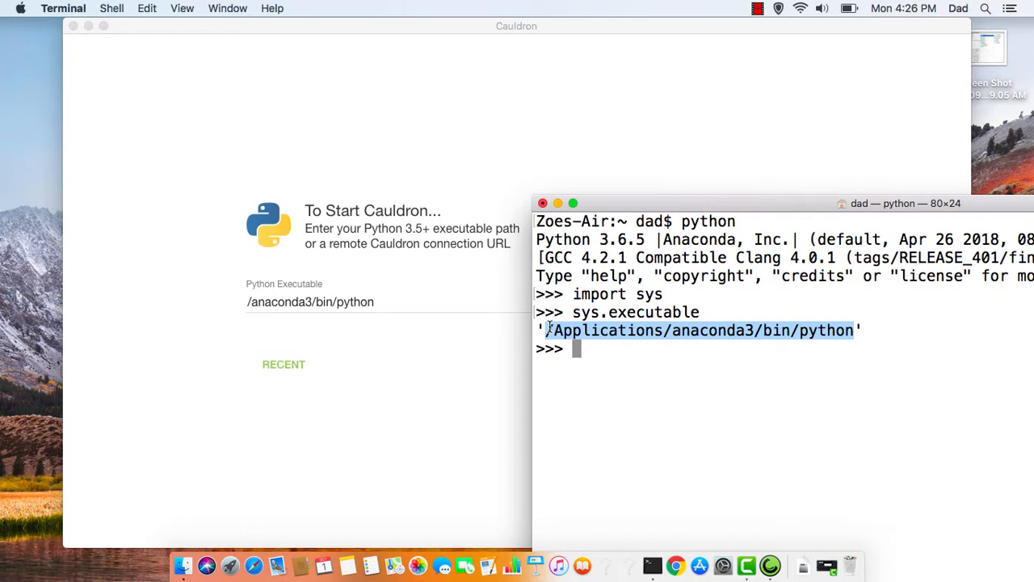
{"action": "left_click", "coordinate": [391, 302]}
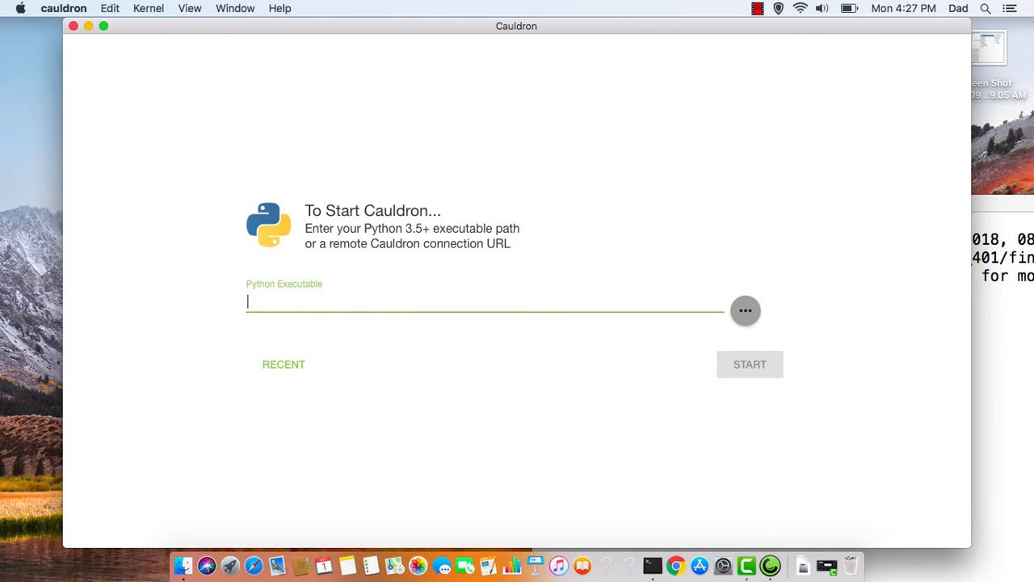
Step: Enter /Applications/anaconda3/bin/python as Cauldron's Python executable and start the kernel
{"action": "type", "text": "/Applications/anaconda3/bin/python"}
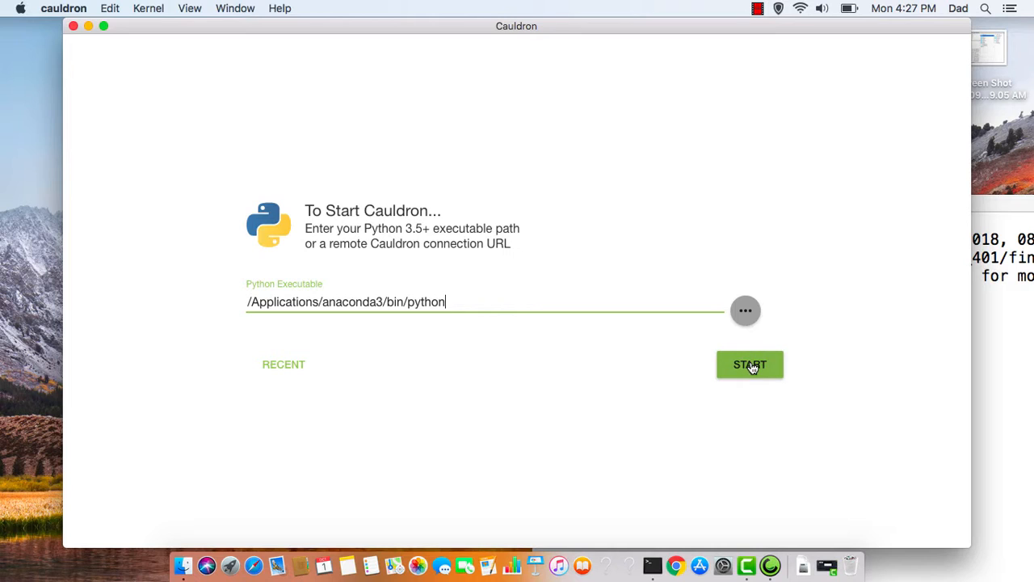
{"action": "left_click", "coordinate": [749, 365]}
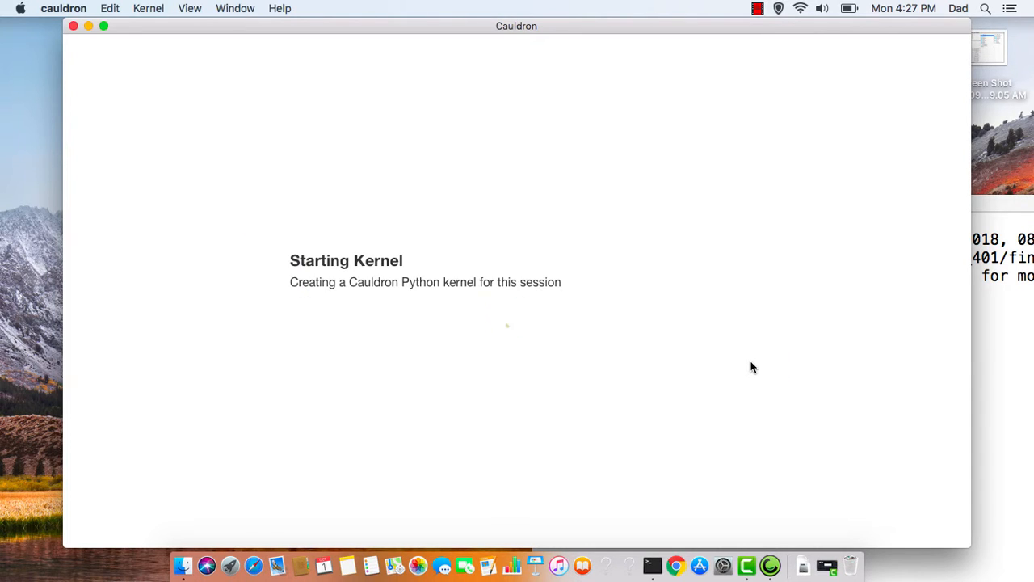